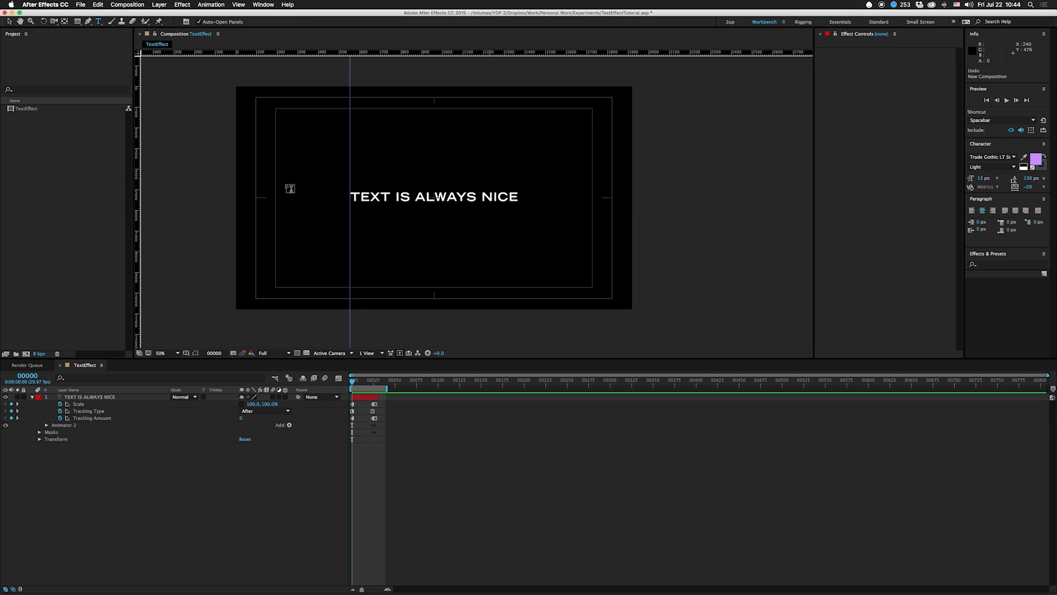
Create a new composition named Text with the HDTV 1080 29.97 preset.
click(126, 5)
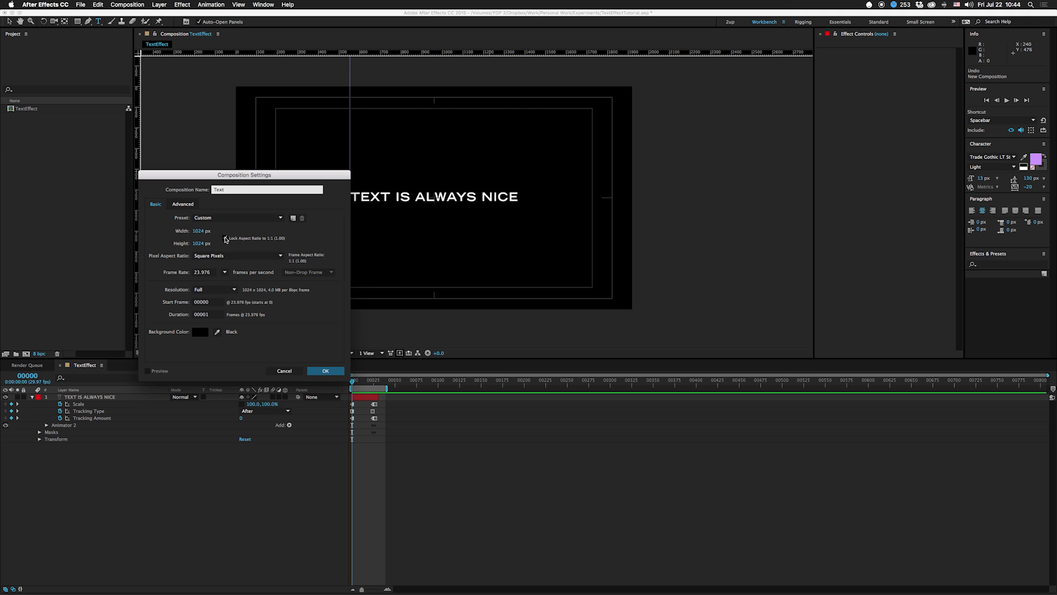
click(239, 217)
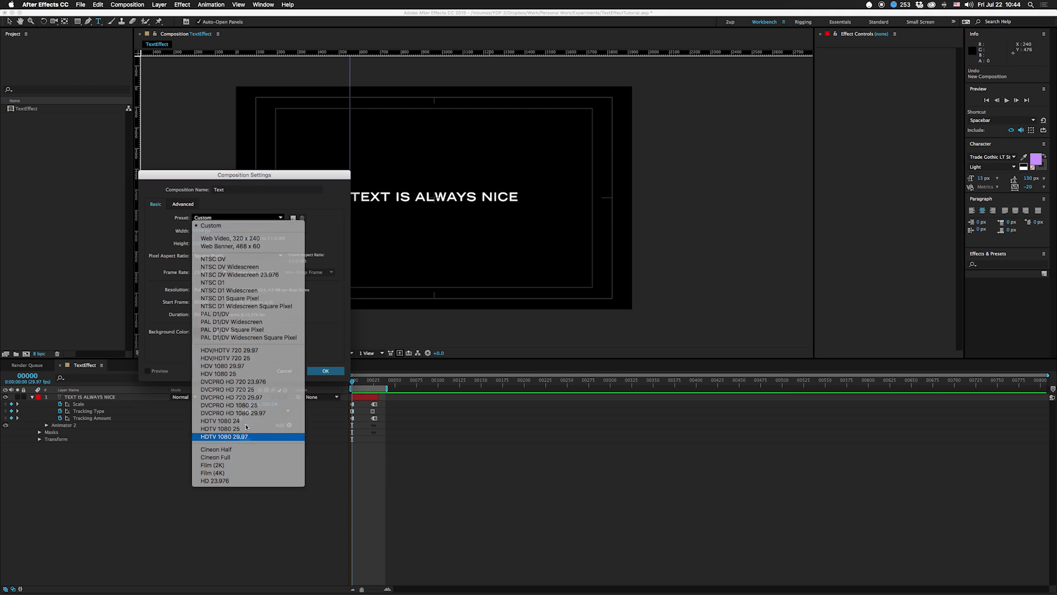
click(223, 436)
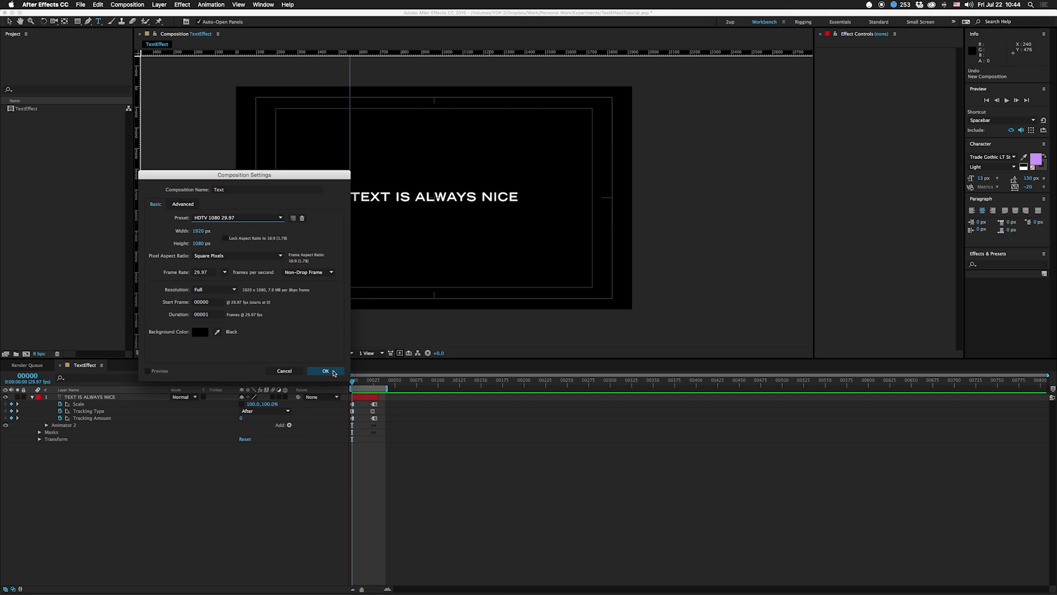
click(326, 372)
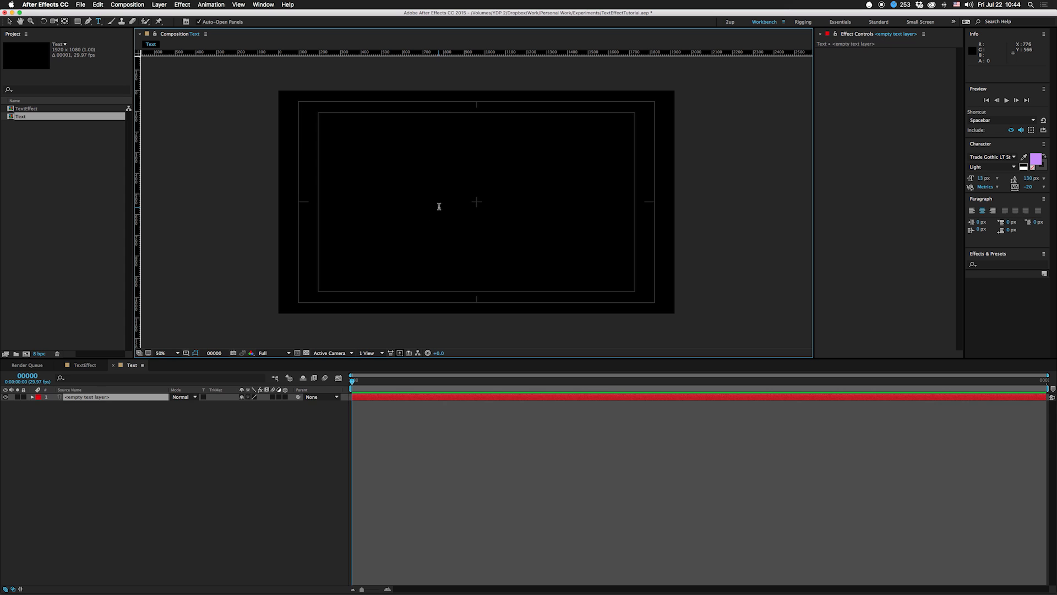
Add placeholder text and style it Trade Gothic Bold No. 2 with a white fill.
text(TEXTETETETETEETETET)
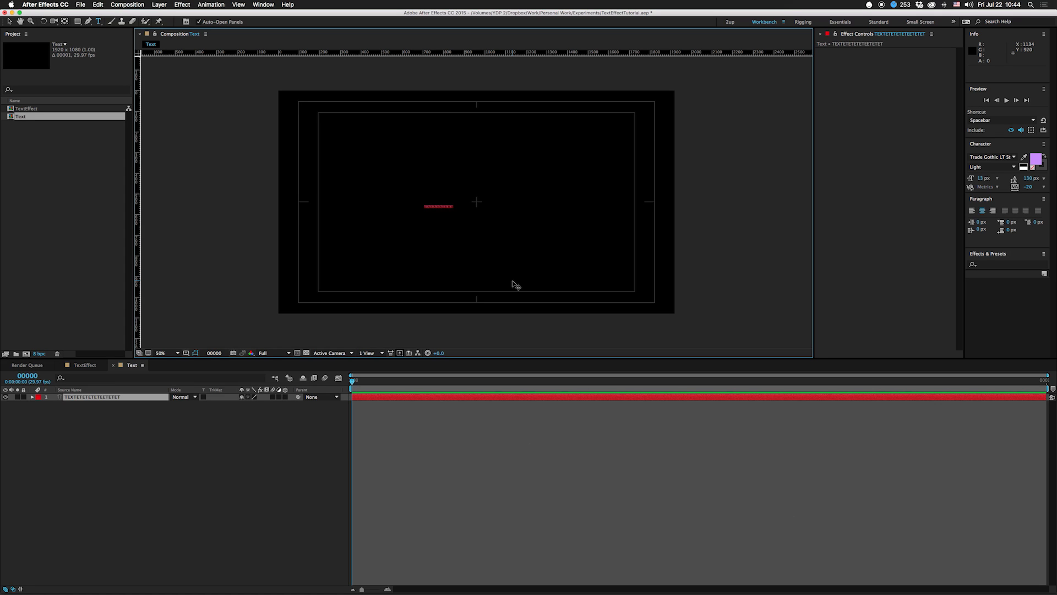
click(992, 167)
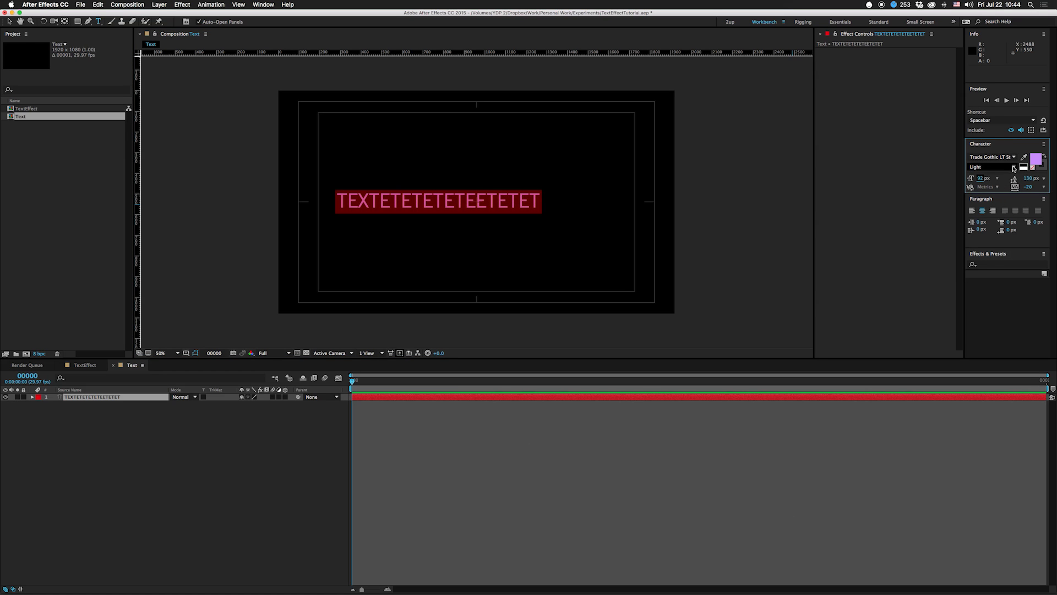
click(991, 166)
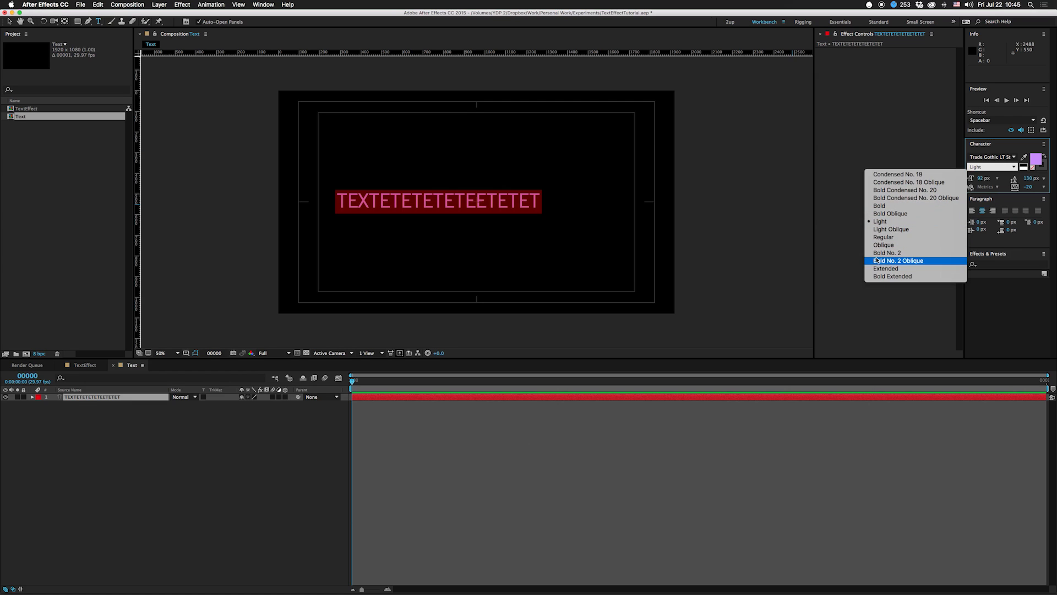
click(887, 252)
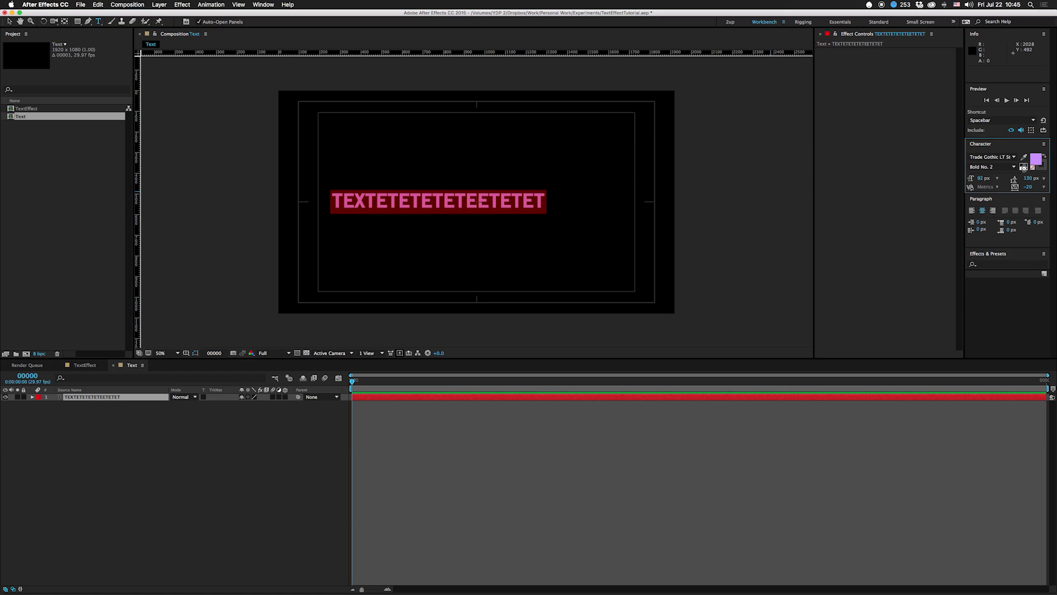
click(1036, 160)
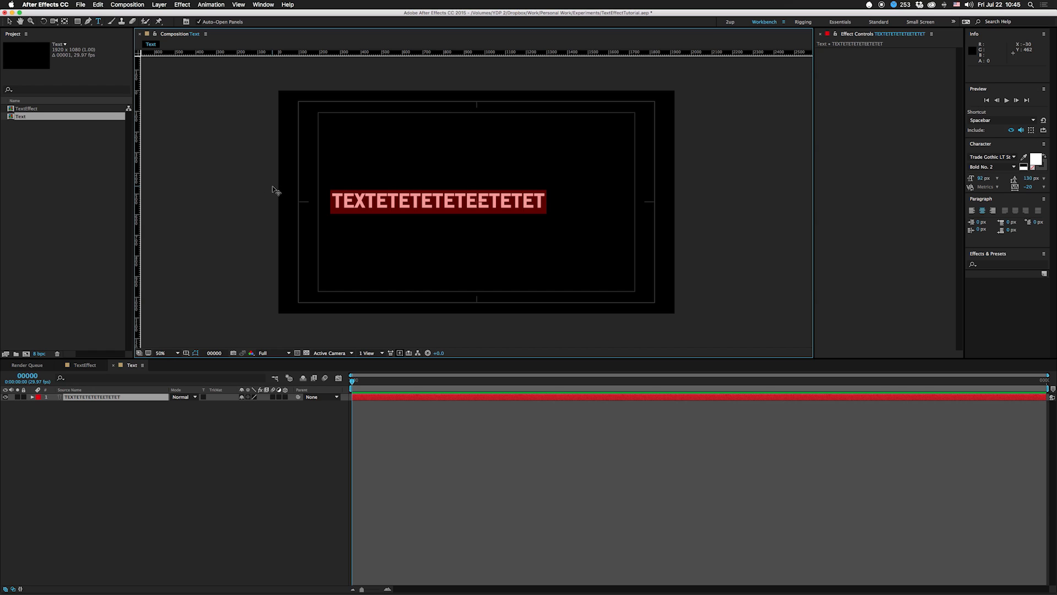
Replace the placeholder with #NOSHOES and centre the layer in the composition.
text(#NOSHOE)
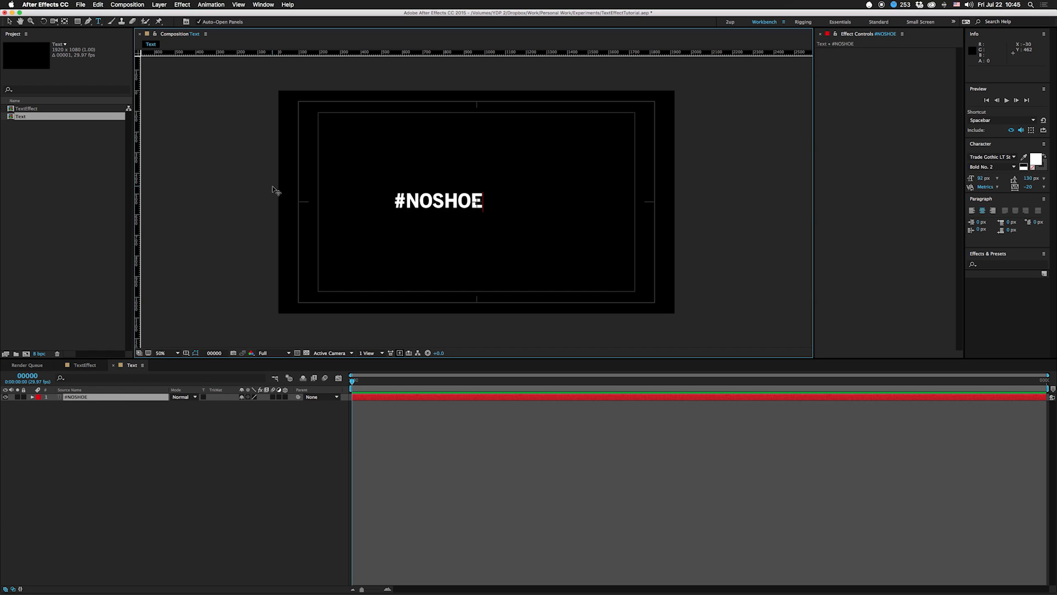
text(S)
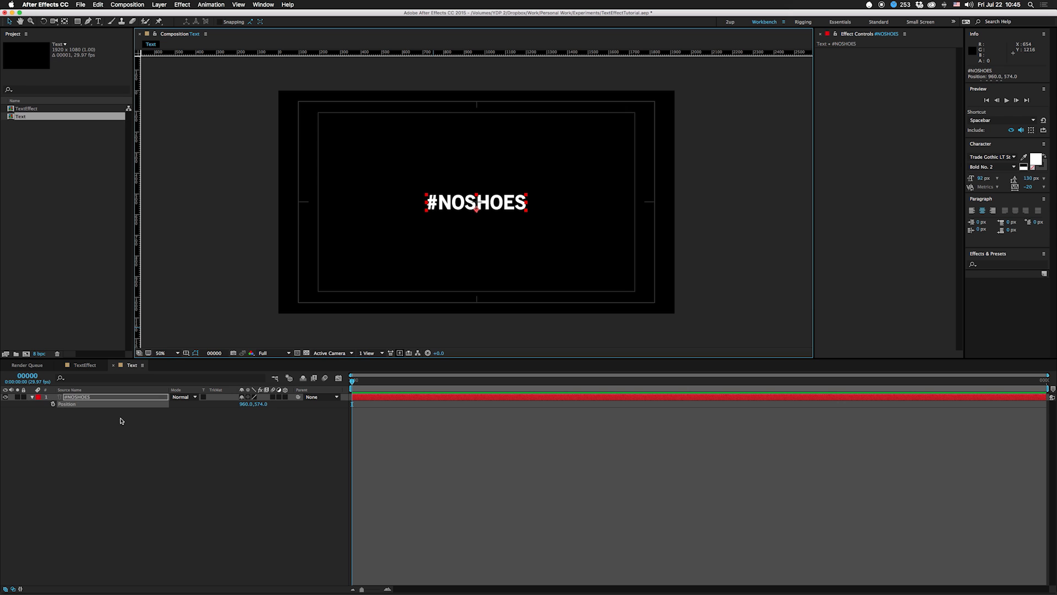
Add a Scale animator to the #NOSHOES layer and reveal More Options for grouping alignment -100, 0.
click(40, 396)
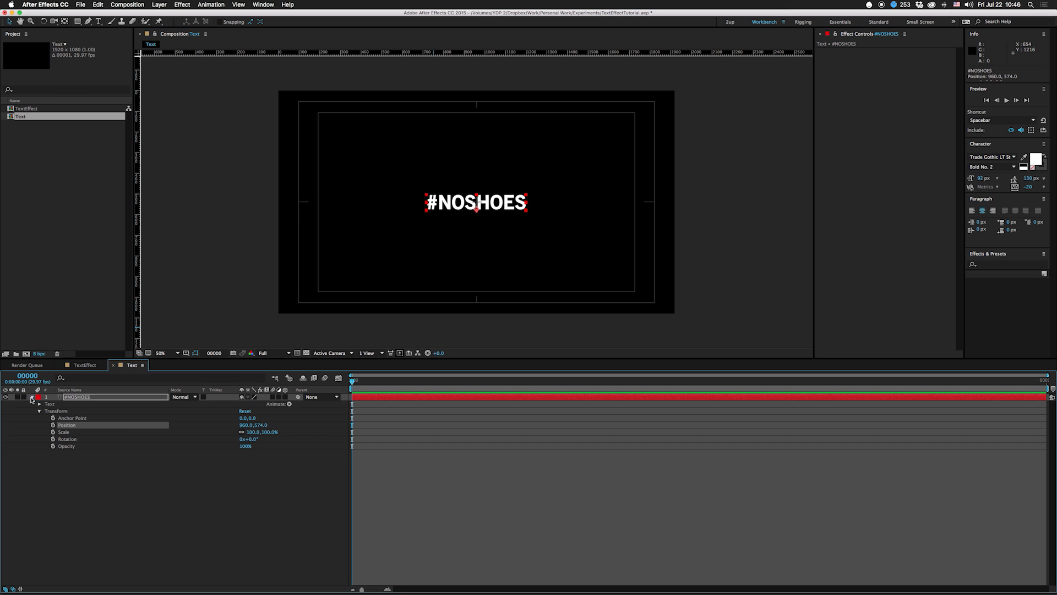
click(290, 403)
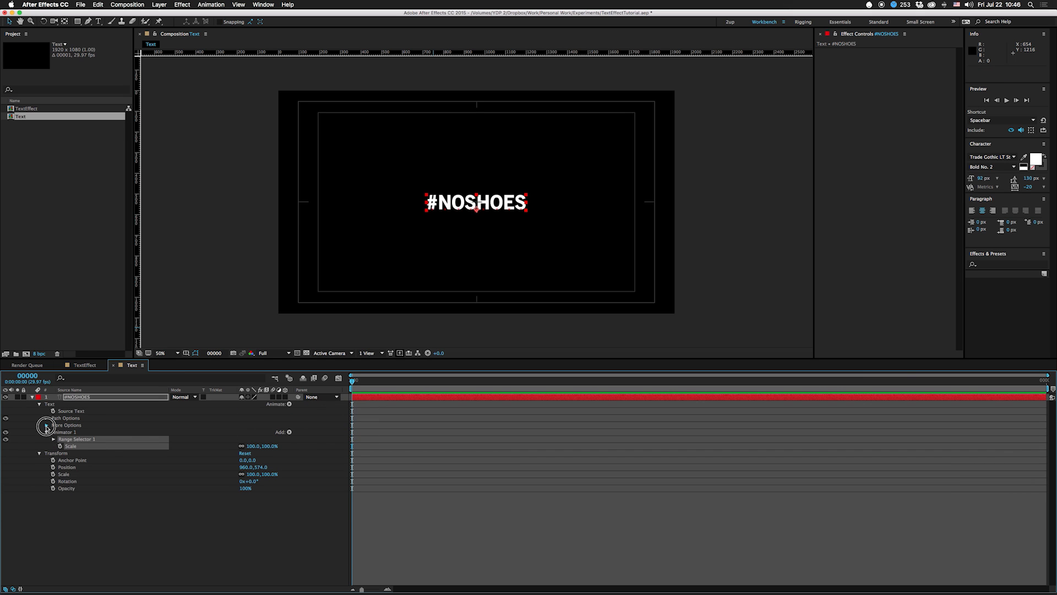
click(47, 426)
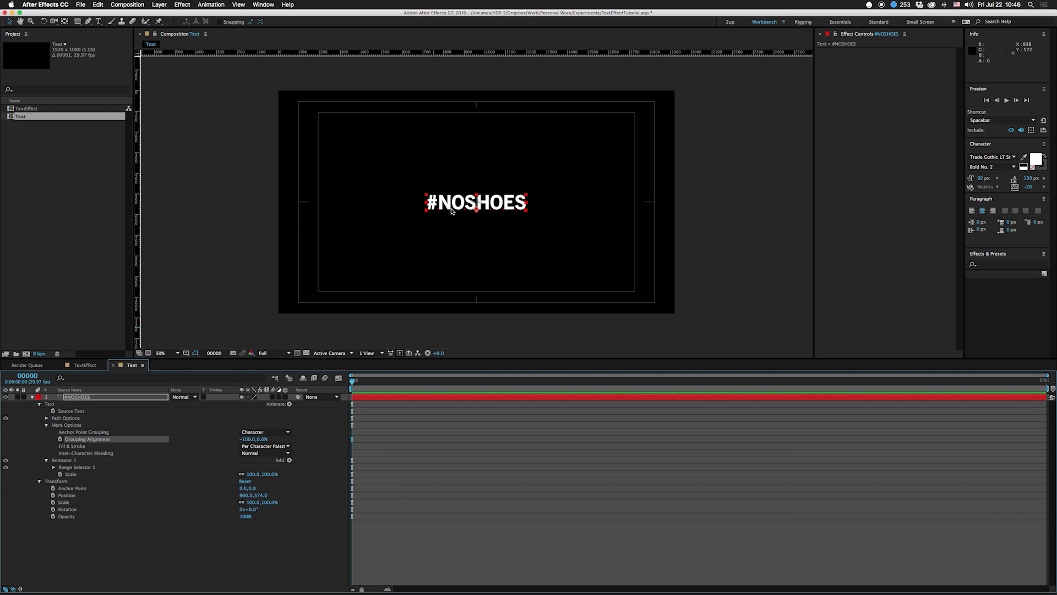
mouse_move(475, 212)
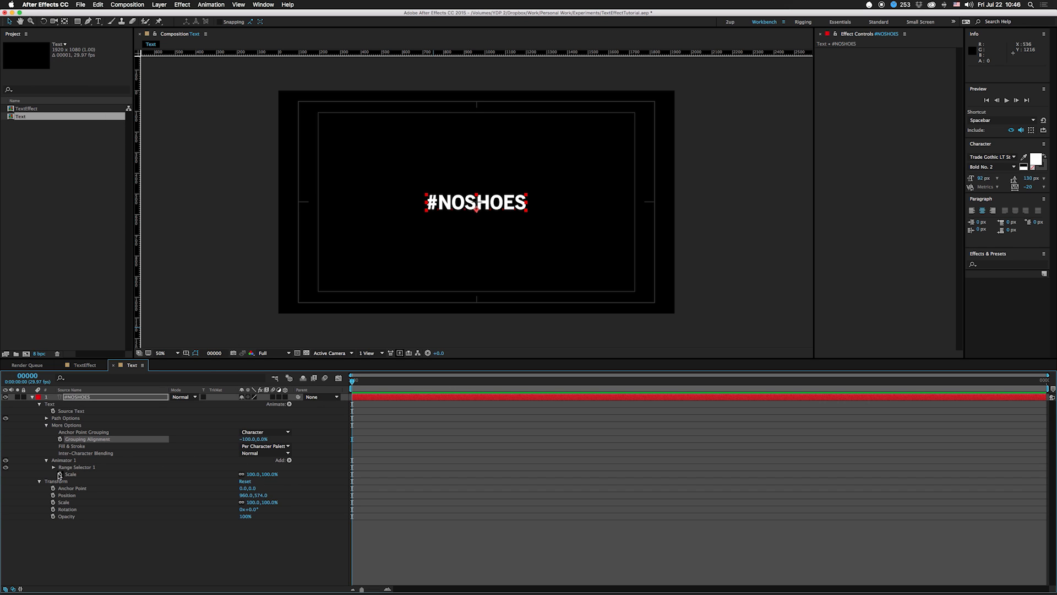
Toggle the Scale keyframe to hold and extend the composition duration to 300 frames.
right_click(352, 474)
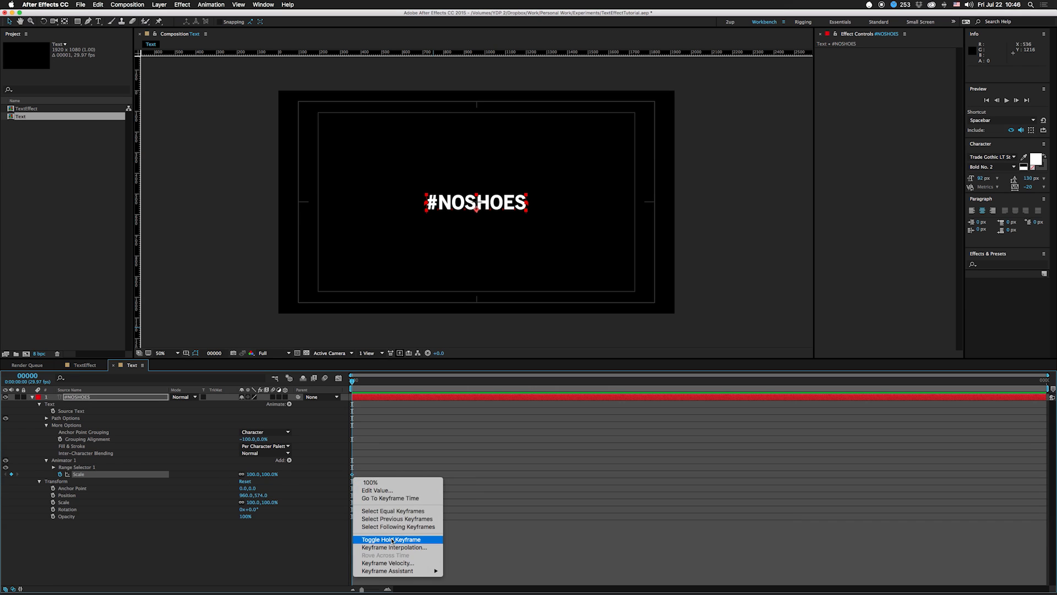
click(390, 539)
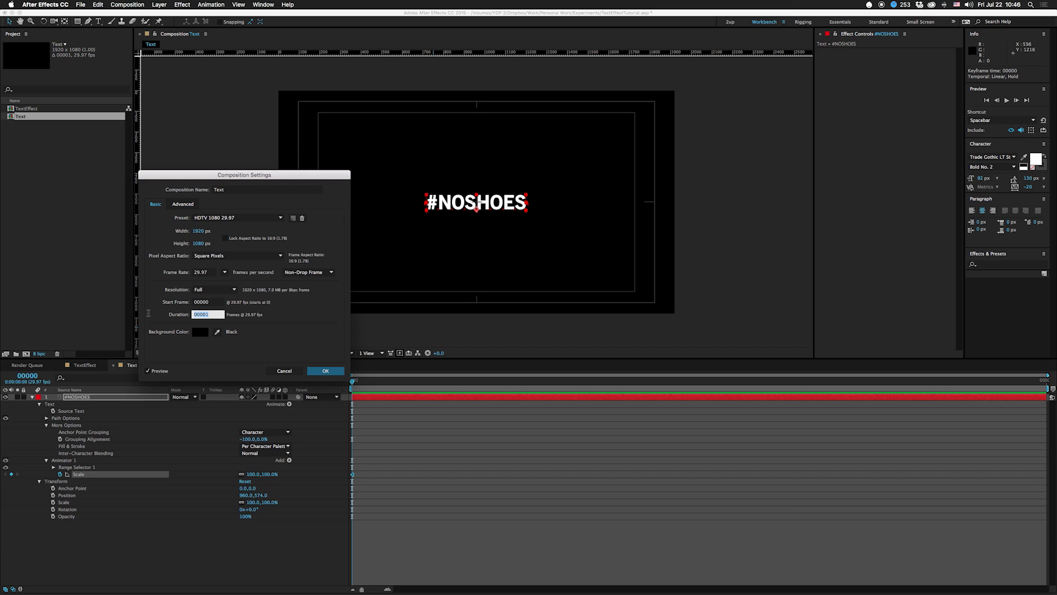
click(325, 370)
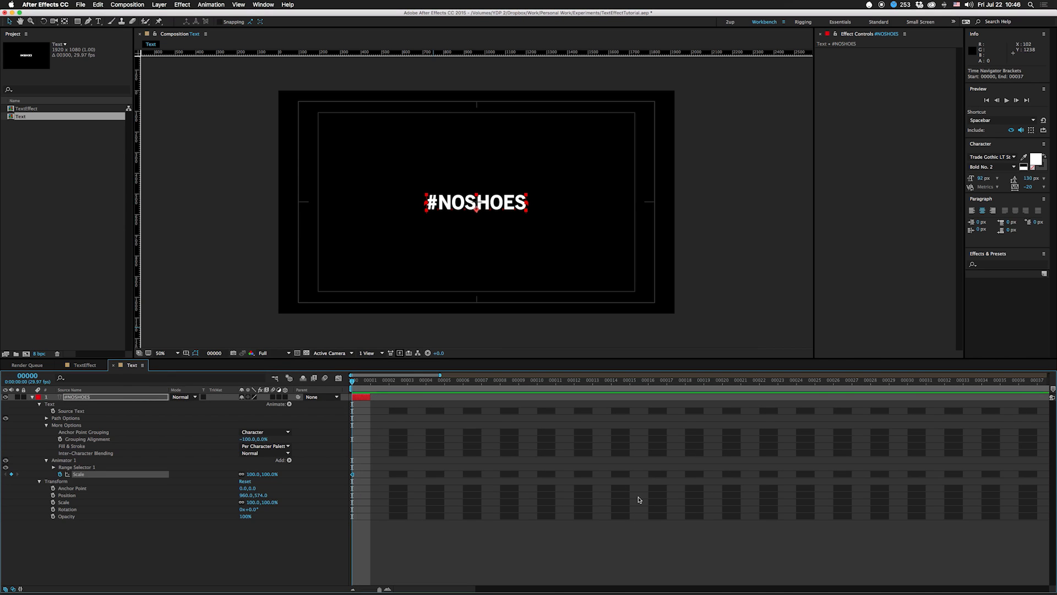
mouse_move(384, 382)
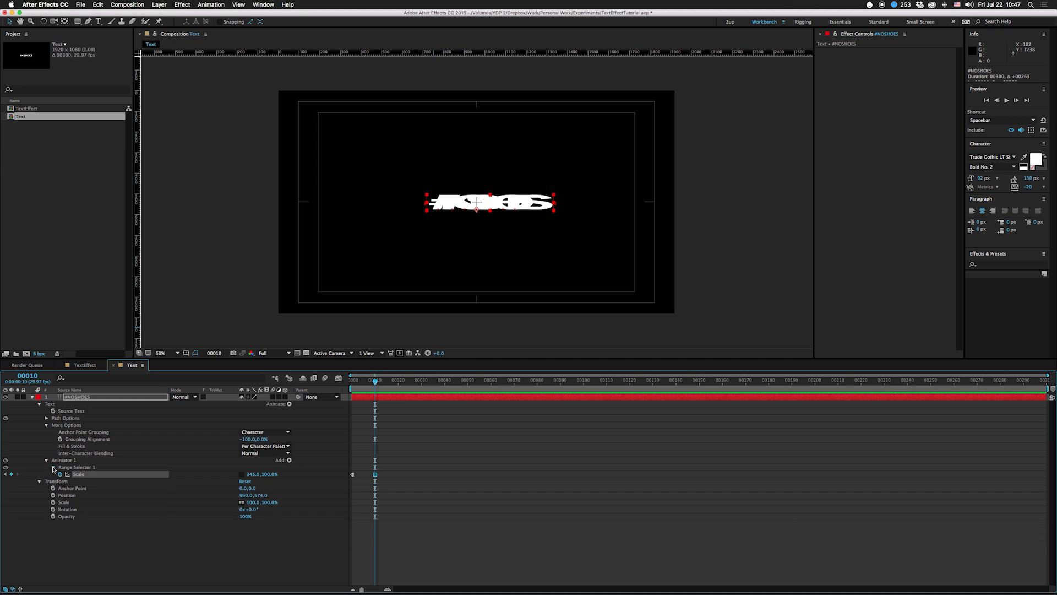
Set Animator 1 Scale to 345, 100% at frame 10 with Range Selector End 53% and Square shape.
click(47, 467)
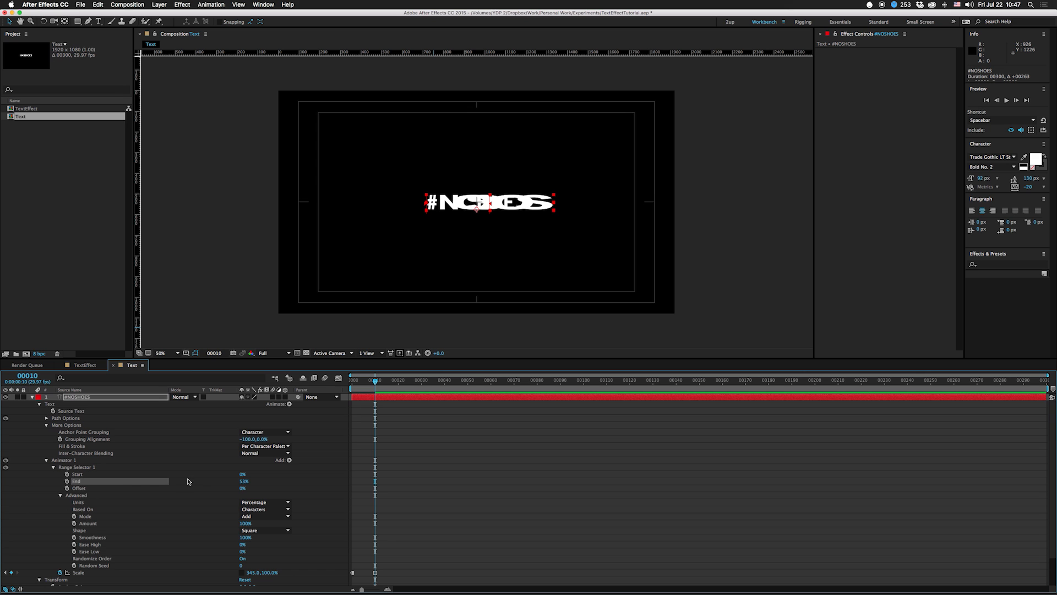
Add Tracking (type After) to Animator 1 and keyframe Tracking Amount 72 with Scale 211% at frame 10.
click(287, 460)
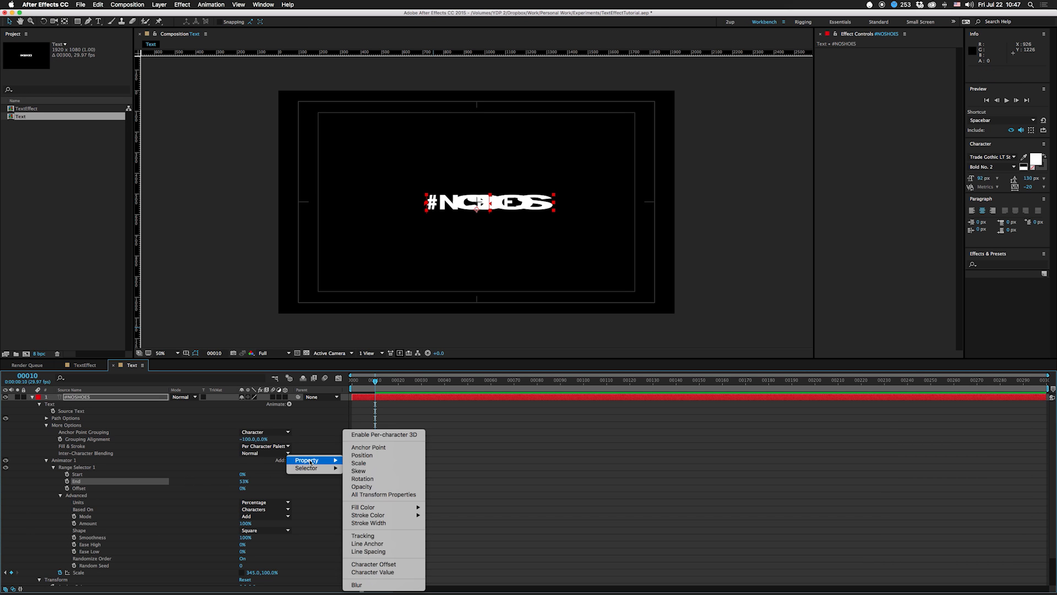
mouse_move(368, 536)
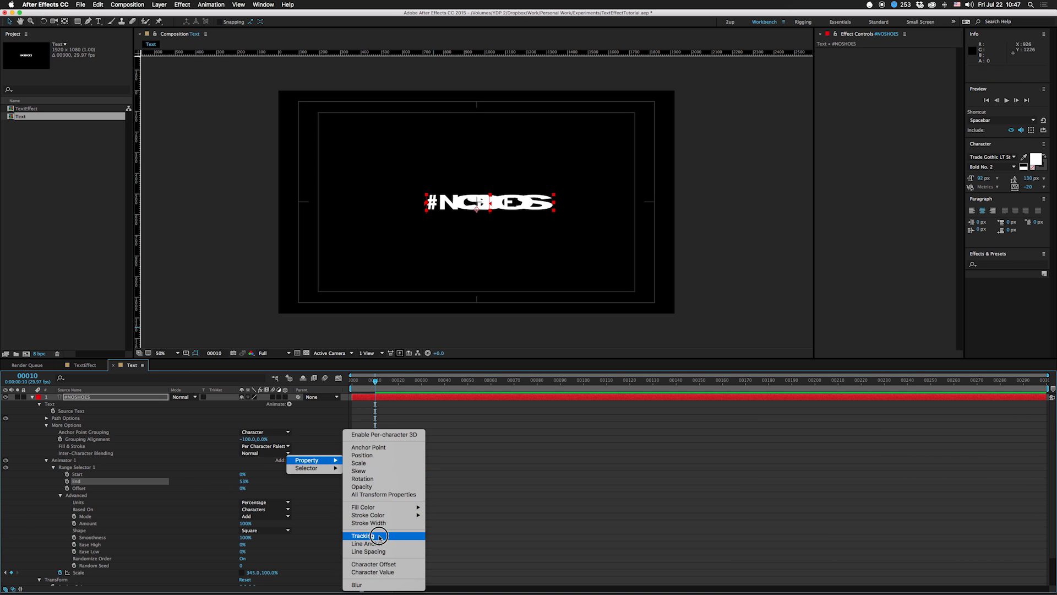
click(365, 535)
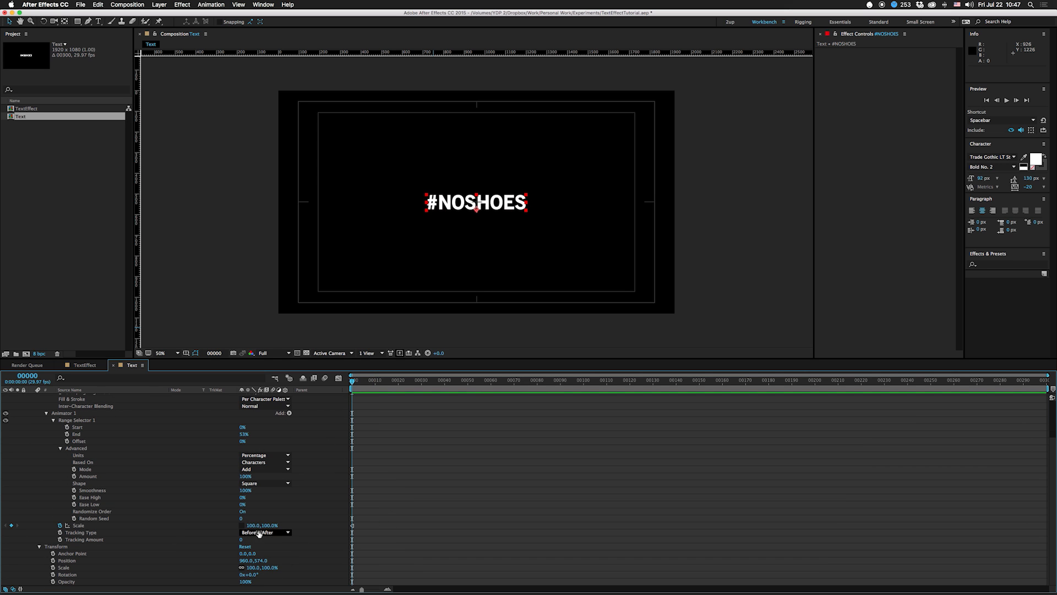
click(263, 532)
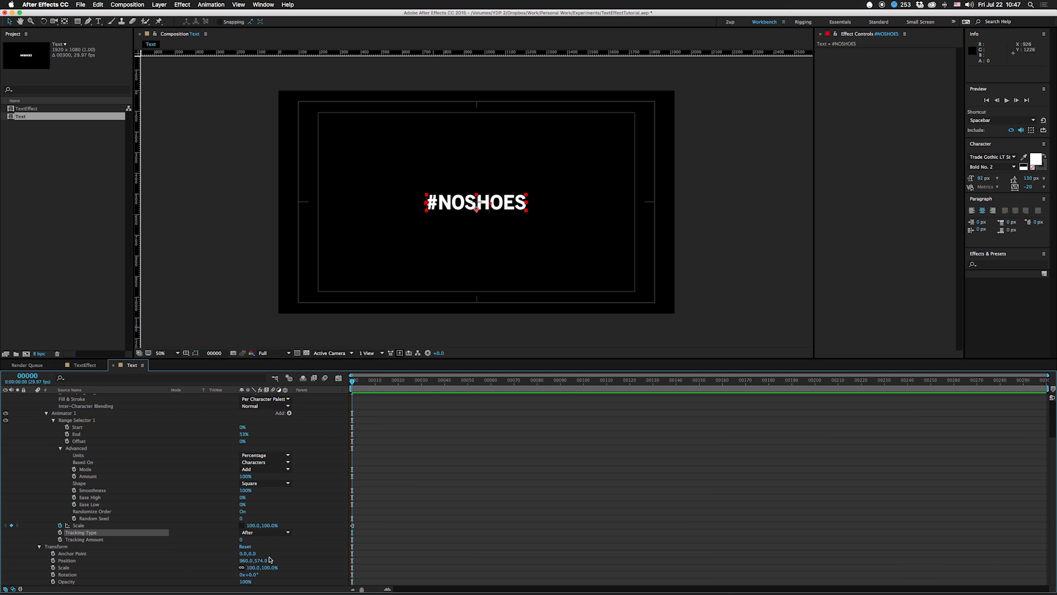
click(60, 538)
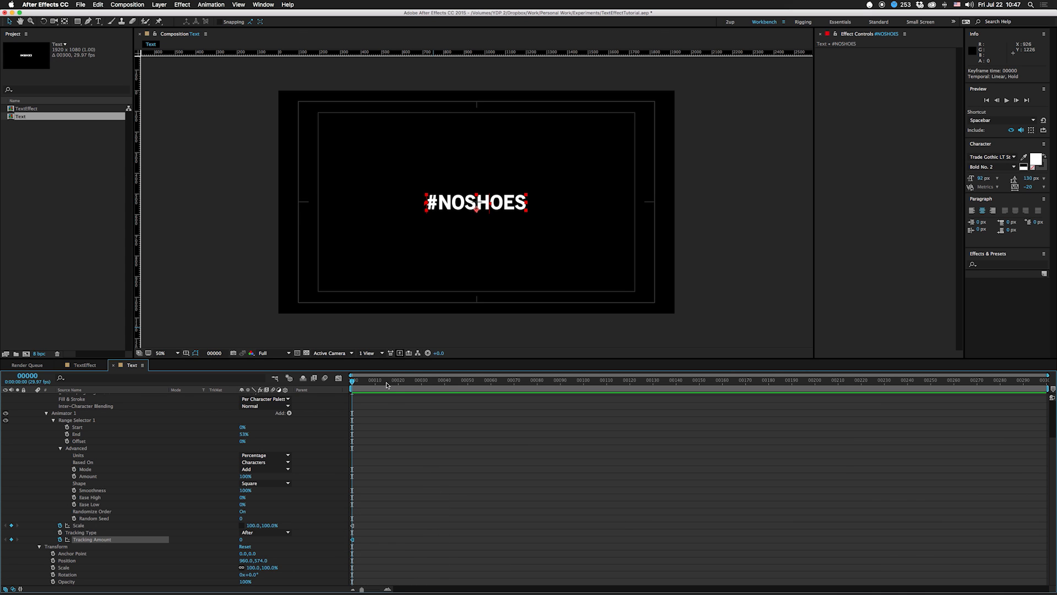
click(376, 380)
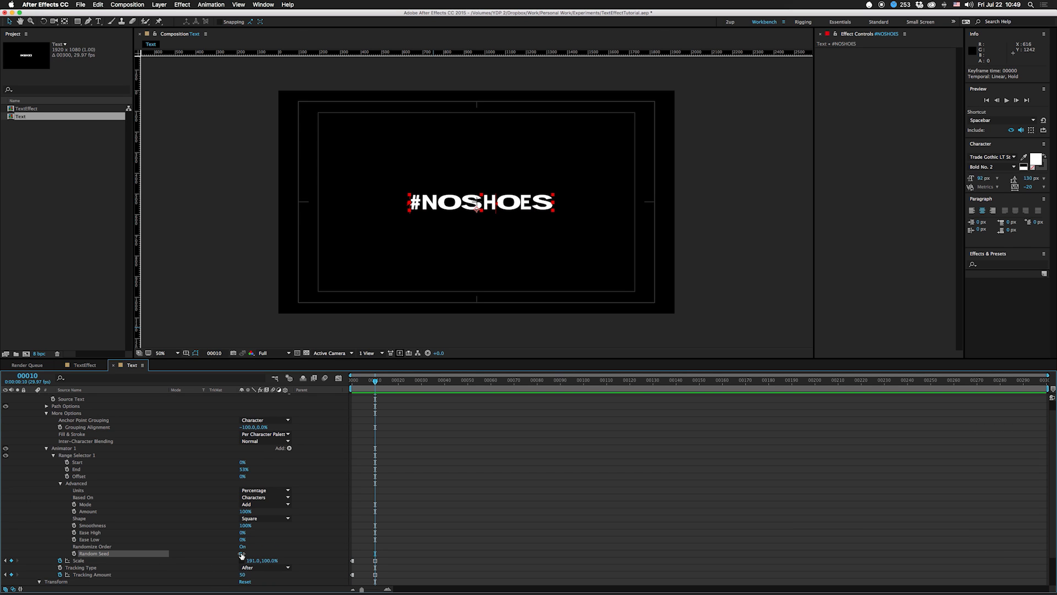
Set Random Seed to 2 to reshuffle which characters get stretched.
double_click(243, 553)
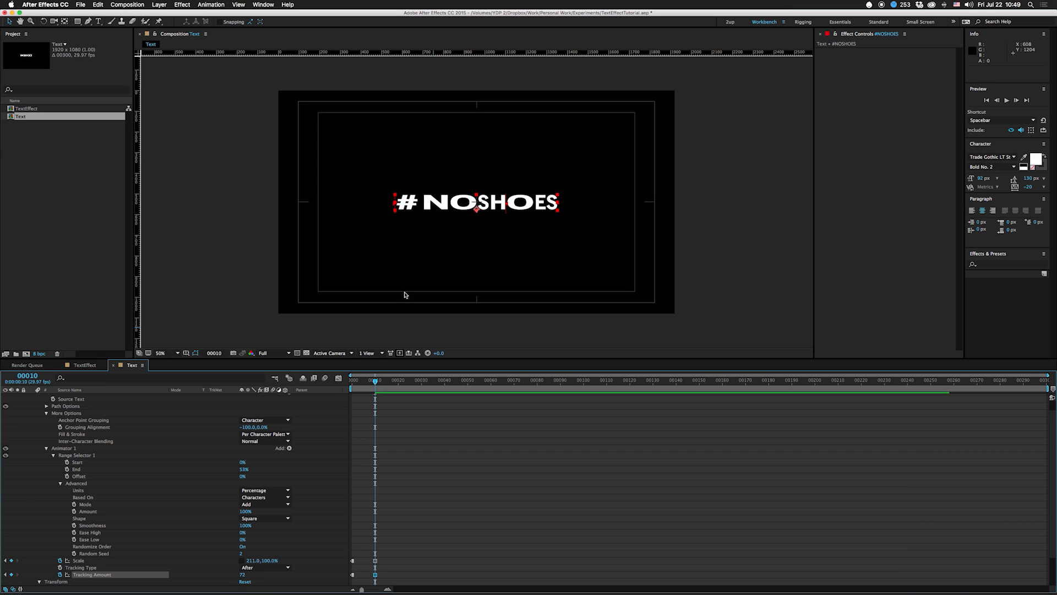
mouse_move(378, 206)
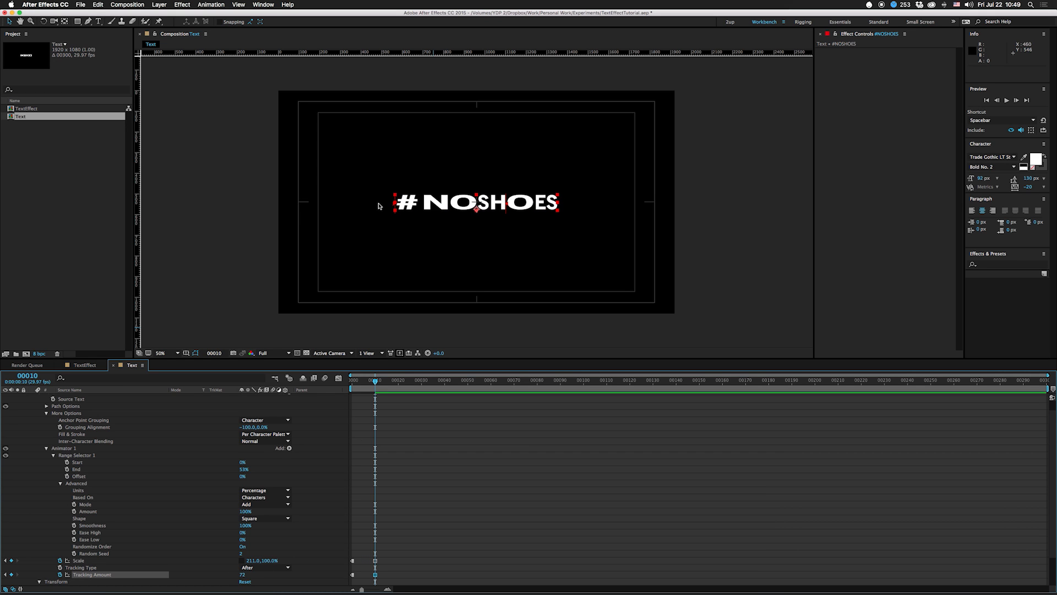
mouse_move(457, 203)
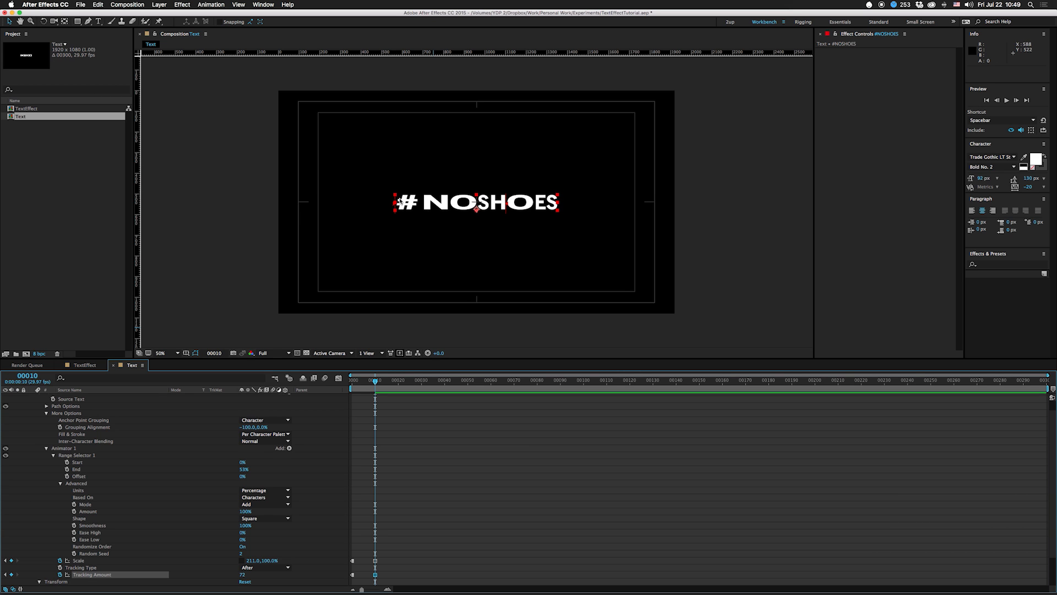
click(351, 380)
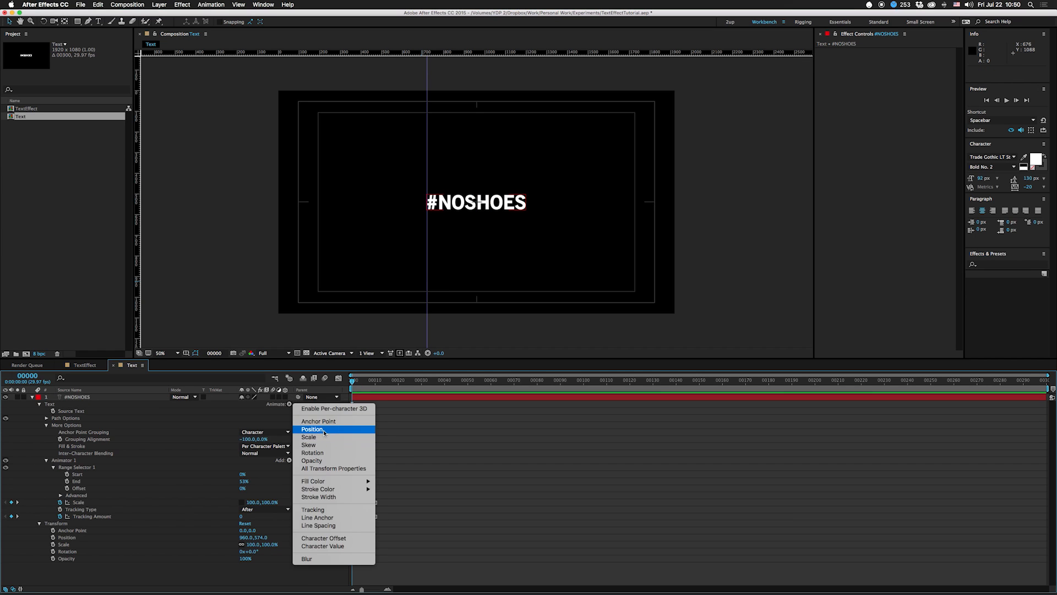
Add Animator 2 with Position 249, 0 and make its keyframe a hold keyframe.
click(312, 429)
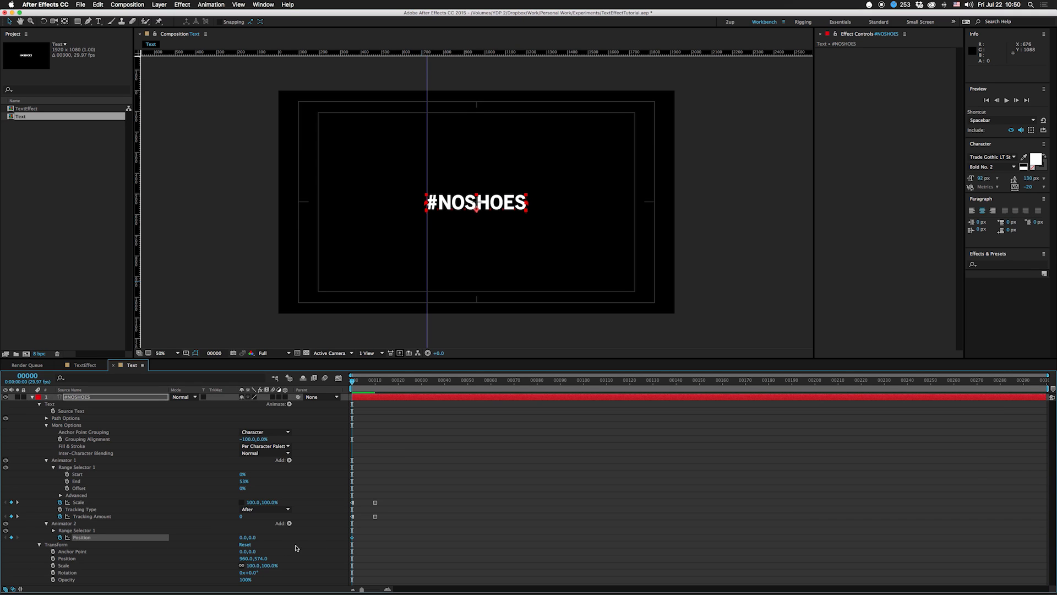
mouse_move(71, 527)
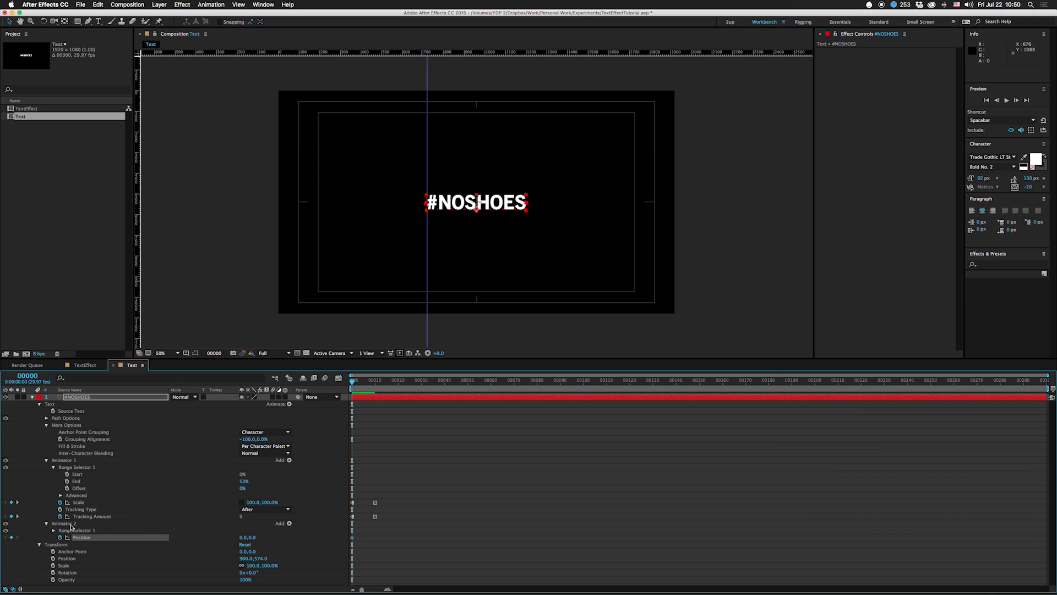
mouse_move(92, 398)
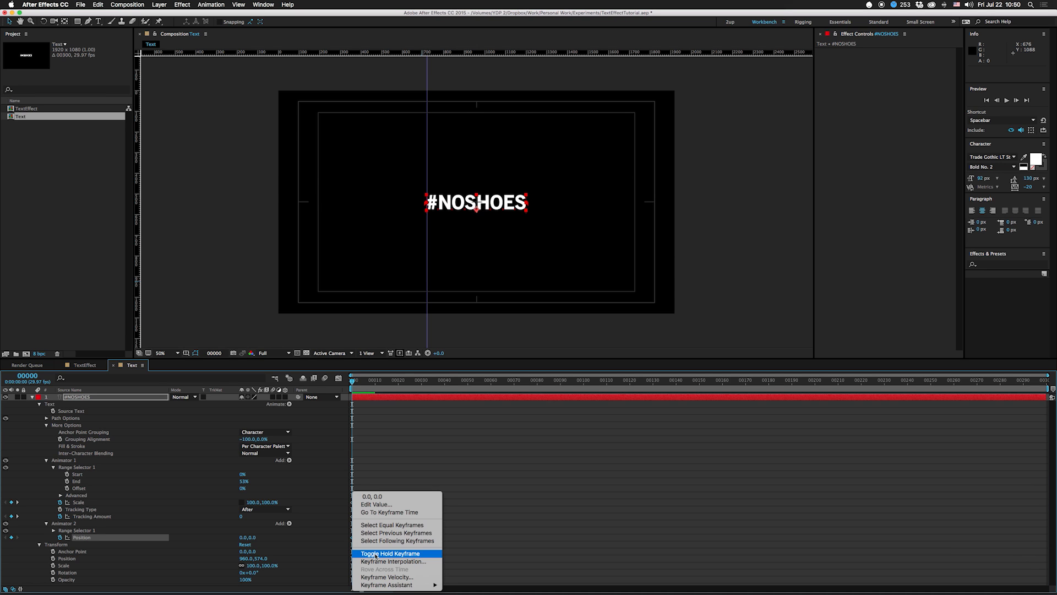
click(389, 553)
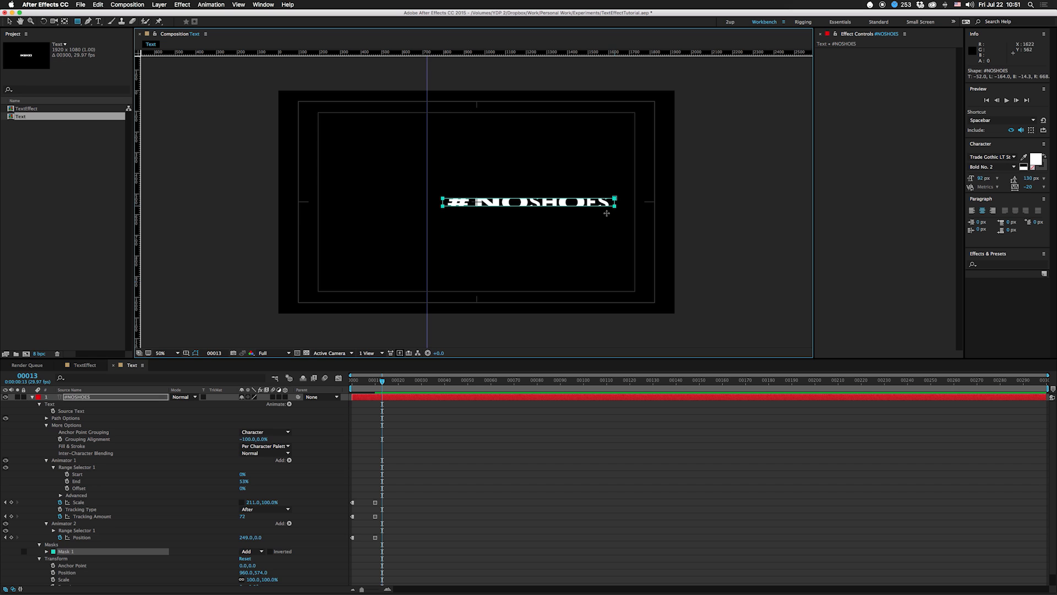
mouse_move(536, 306)
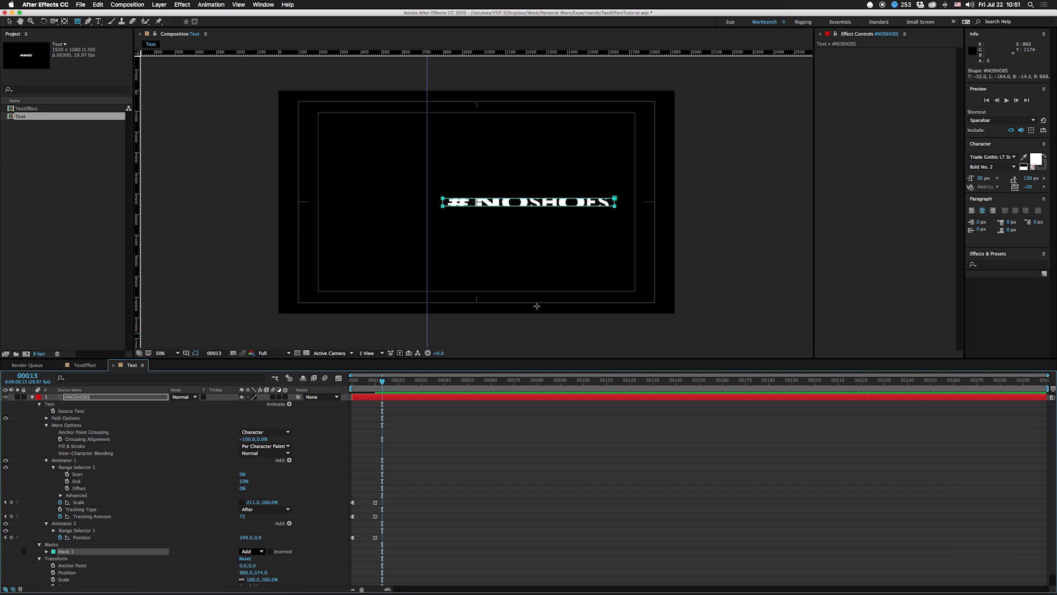
Change Mask 1 on the text layer from Add to Subtract.
click(251, 551)
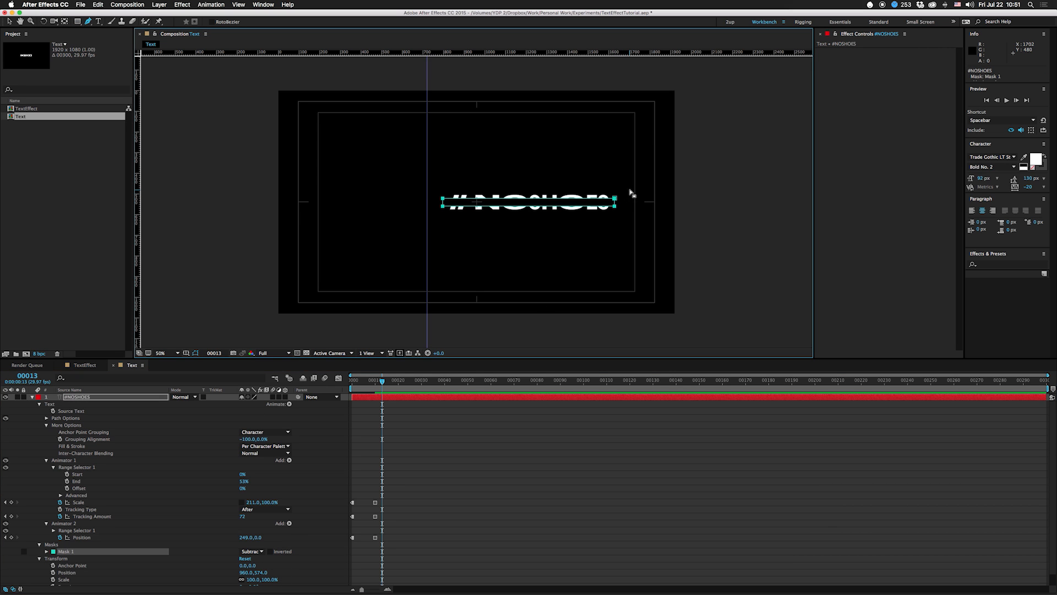
mouse_move(441, 197)
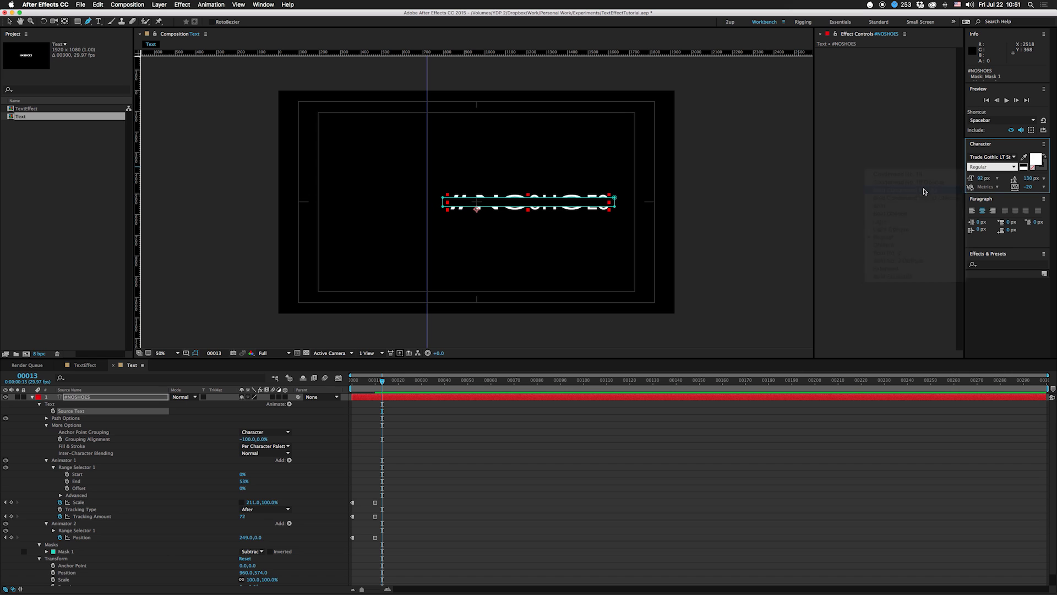
Switch the text to Bold Condensed No. 20 and keyframe scale, tracking, position and Mask Expansion -50 px.
click(991, 166)
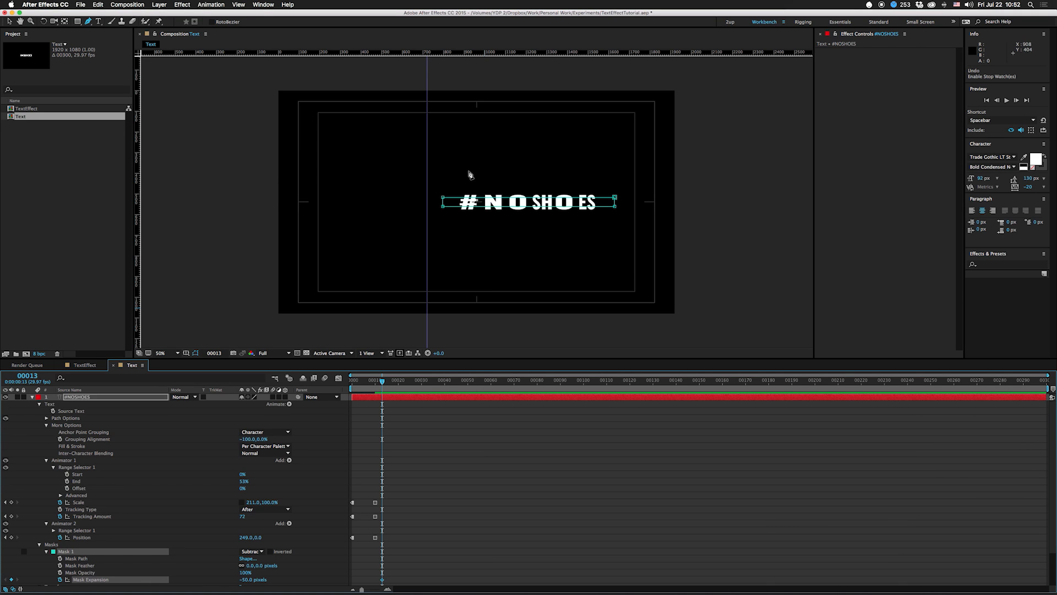
mouse_move(383, 583)
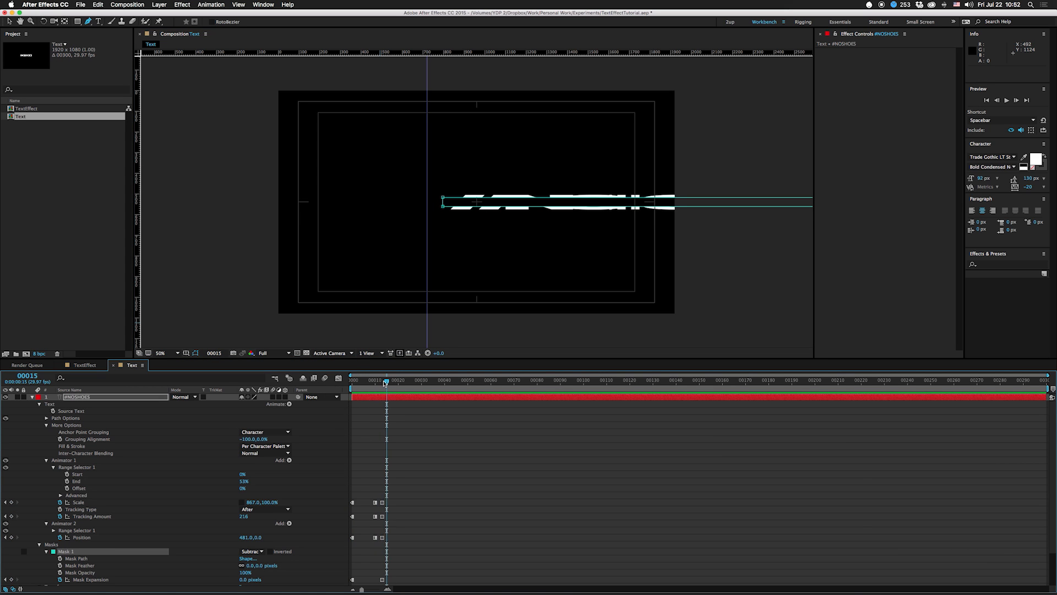
key(Right)
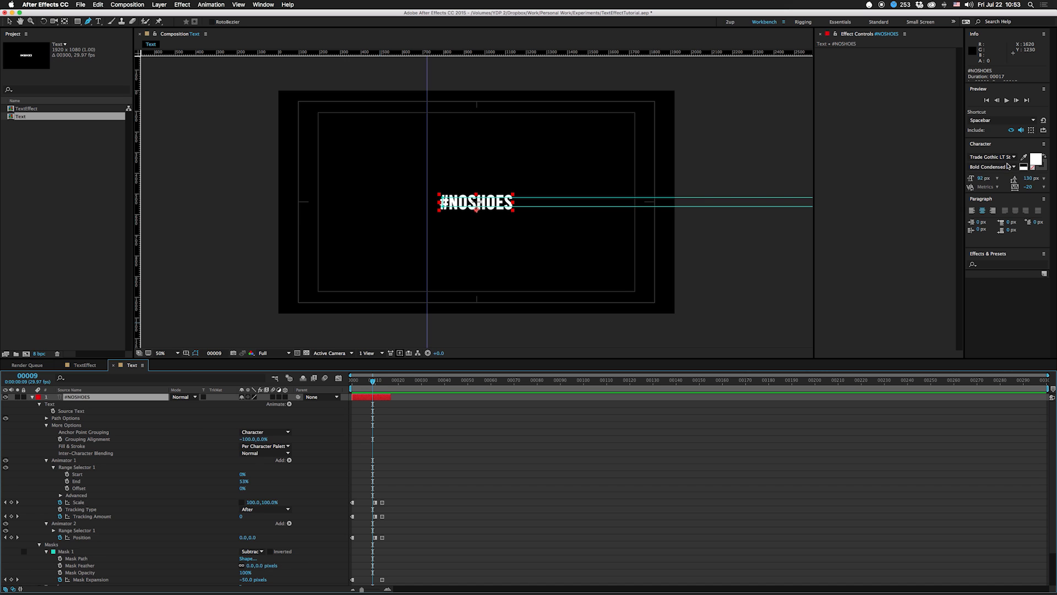
Restyle the title in Bold Extended with tracking 60, Range End 18% and Random Seed 10.
click(993, 167)
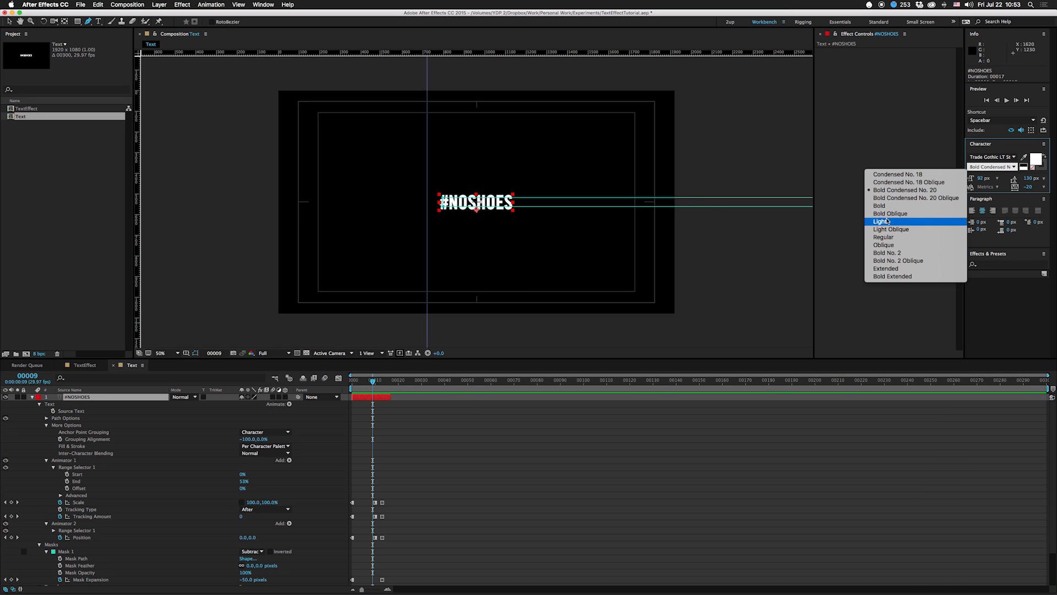
click(894, 275)
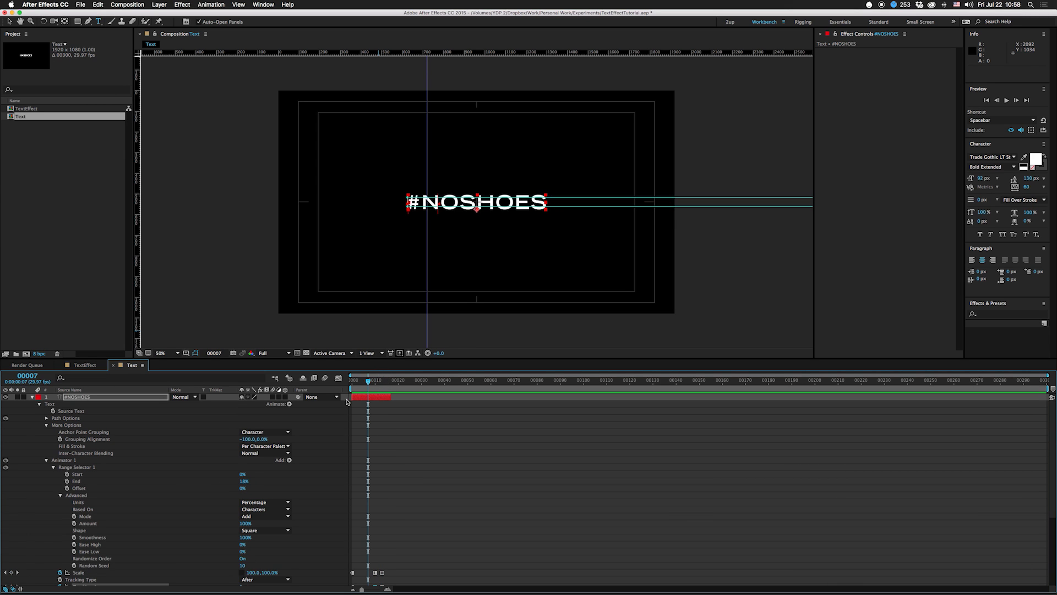
mouse_move(556, 205)
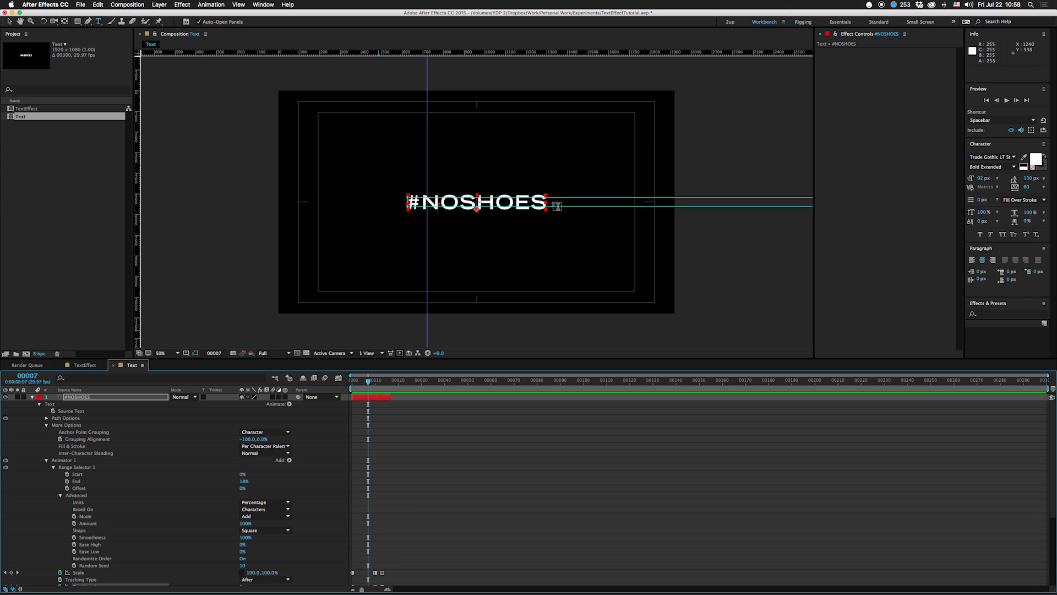
mouse_move(435, 185)
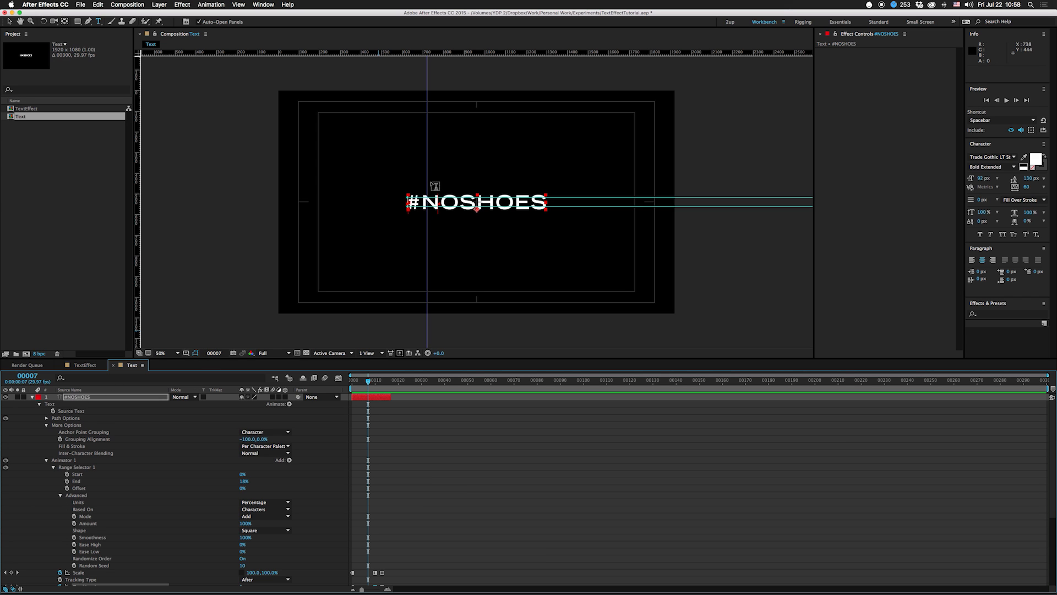
mouse_move(91, 388)
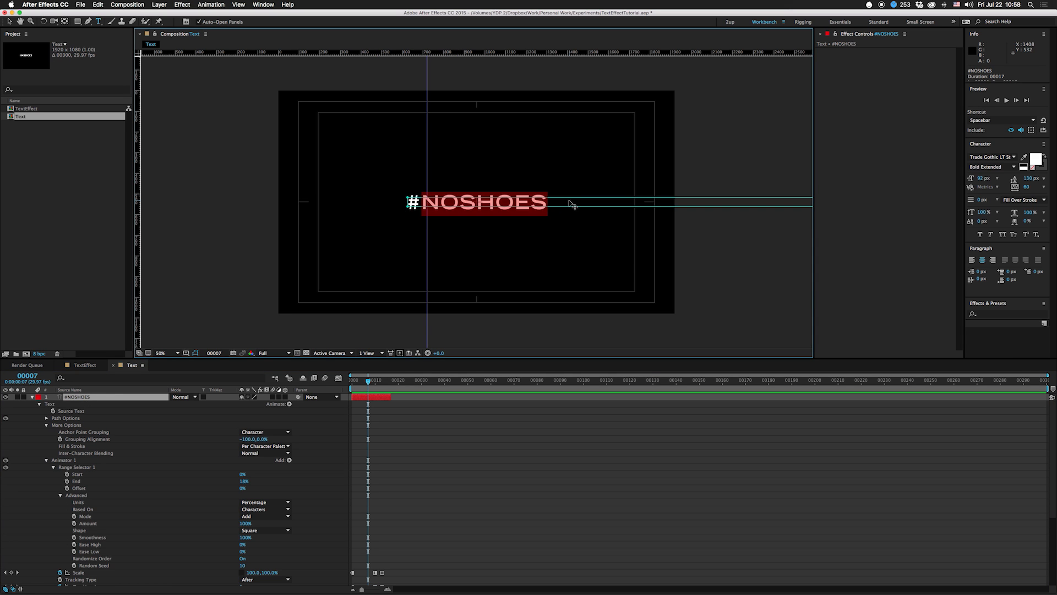
Replace the title wording with "#TEXT EFFECT" on the text layer.
text(#TEXT)
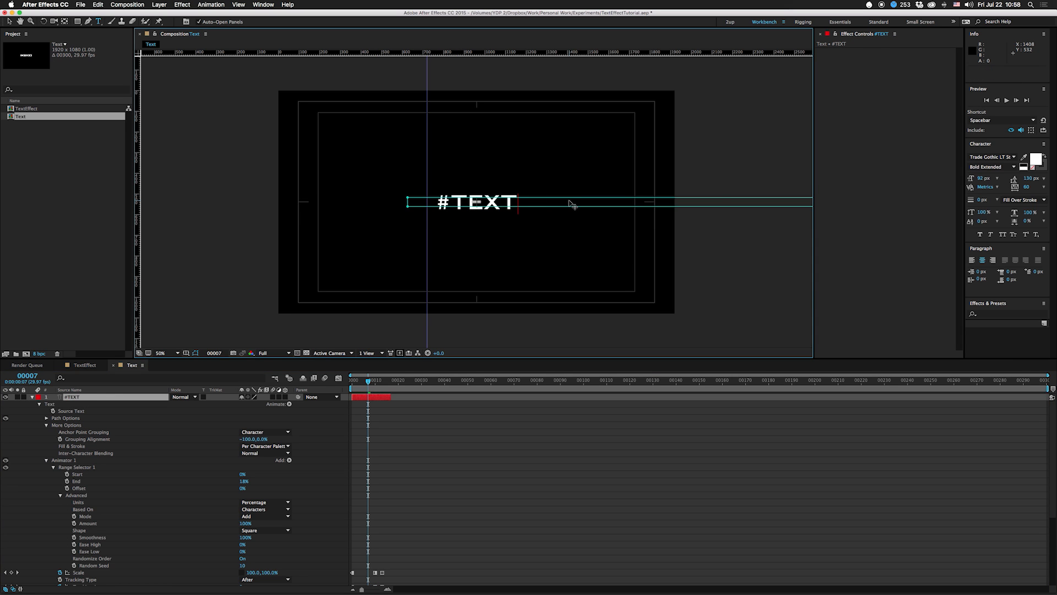
text(EFFECT)
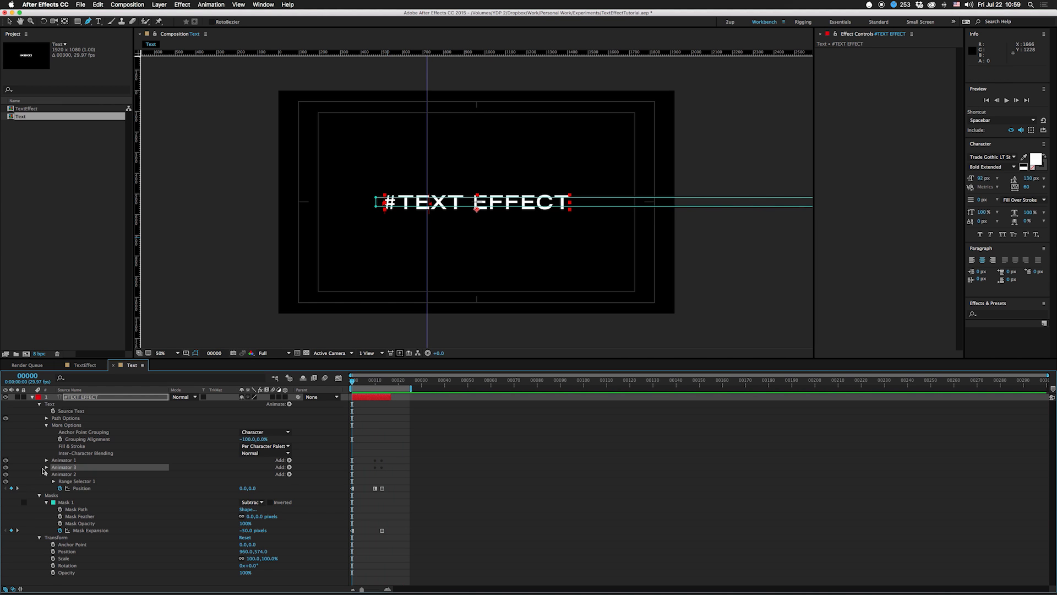
Expand Animator 3 and keyframe Scale 304% and Tracking 159 at frame 10.
click(46, 467)
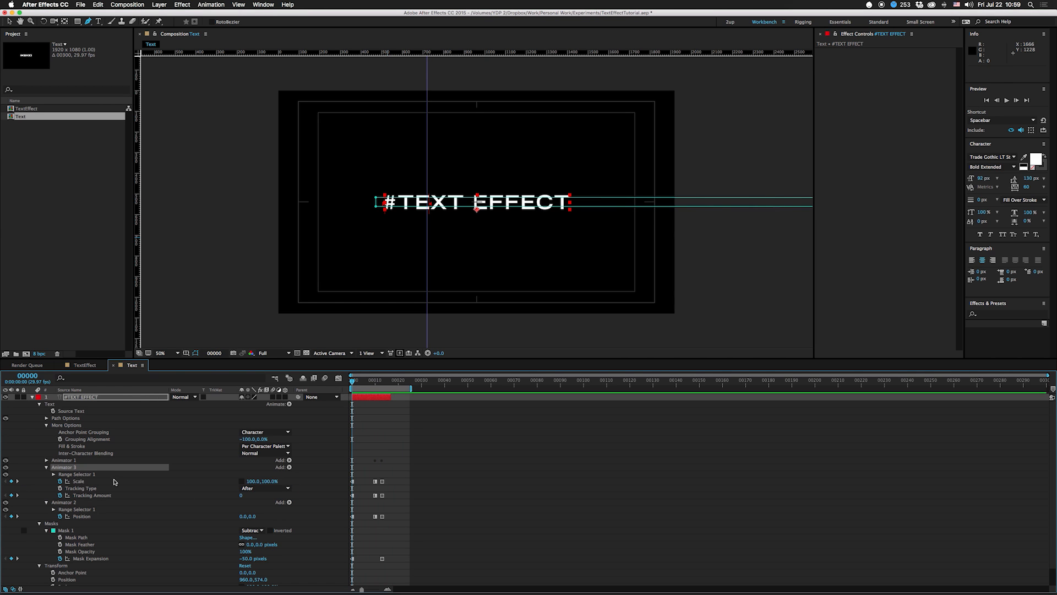
click(55, 473)
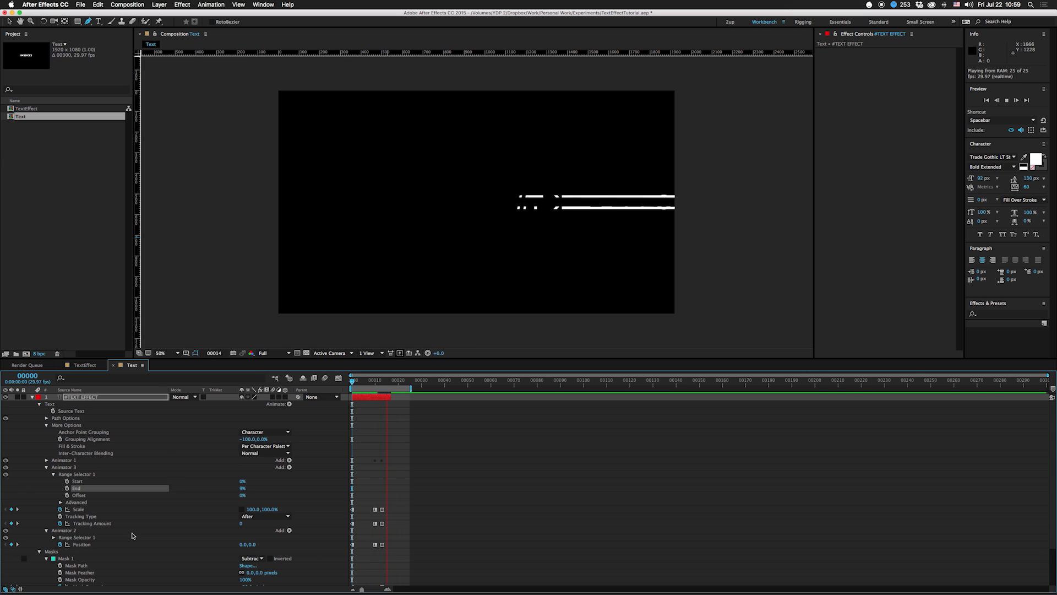
click(375, 379)
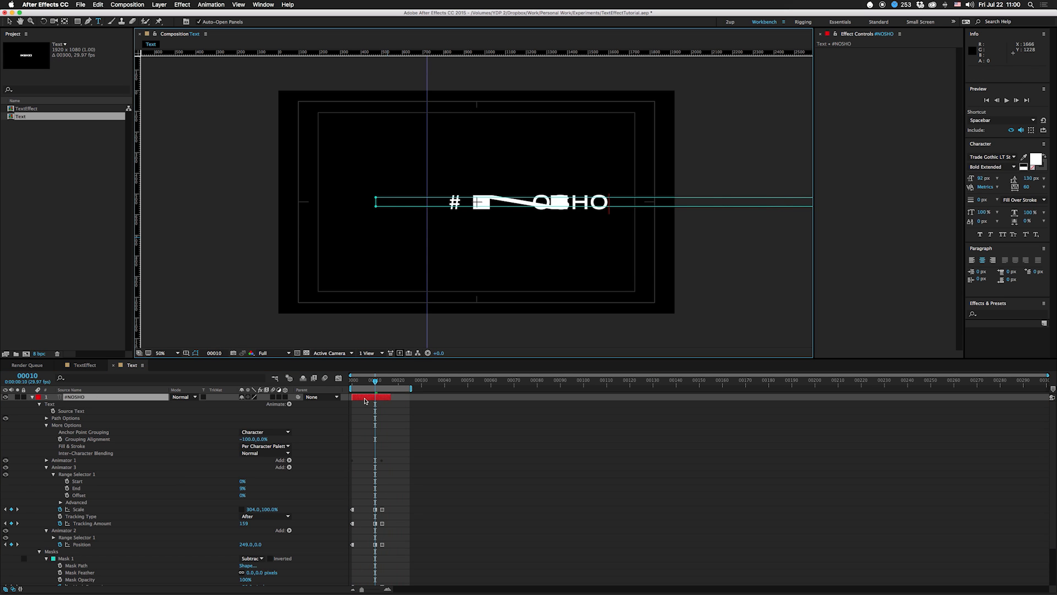